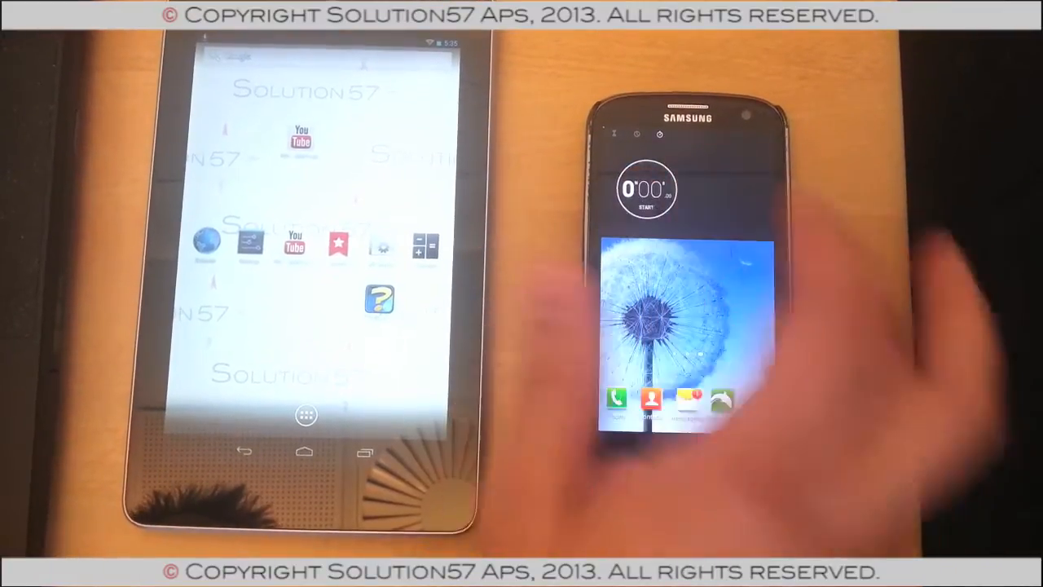
left_click(645, 192)
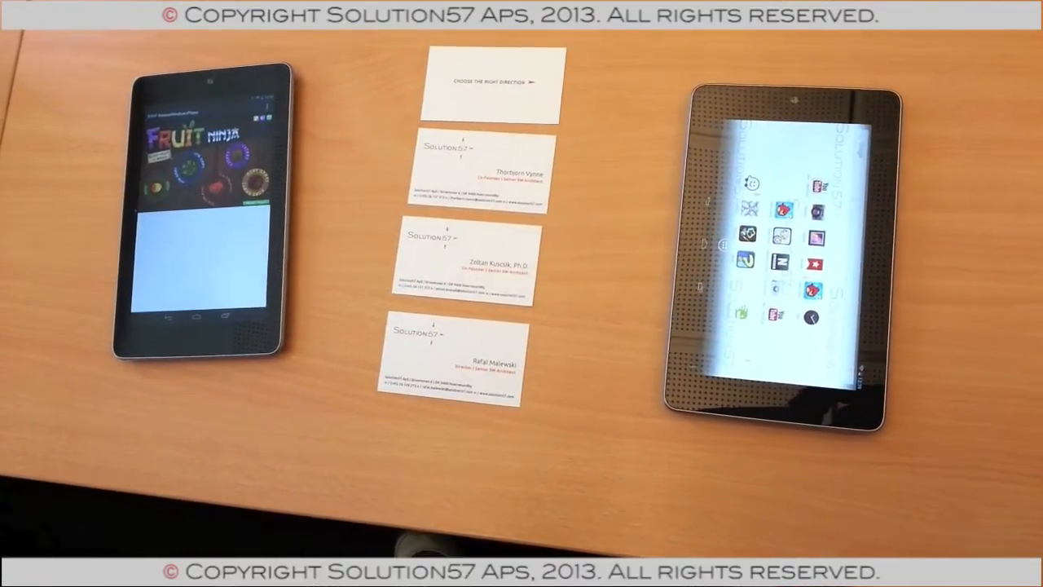
left_click(163, 163)
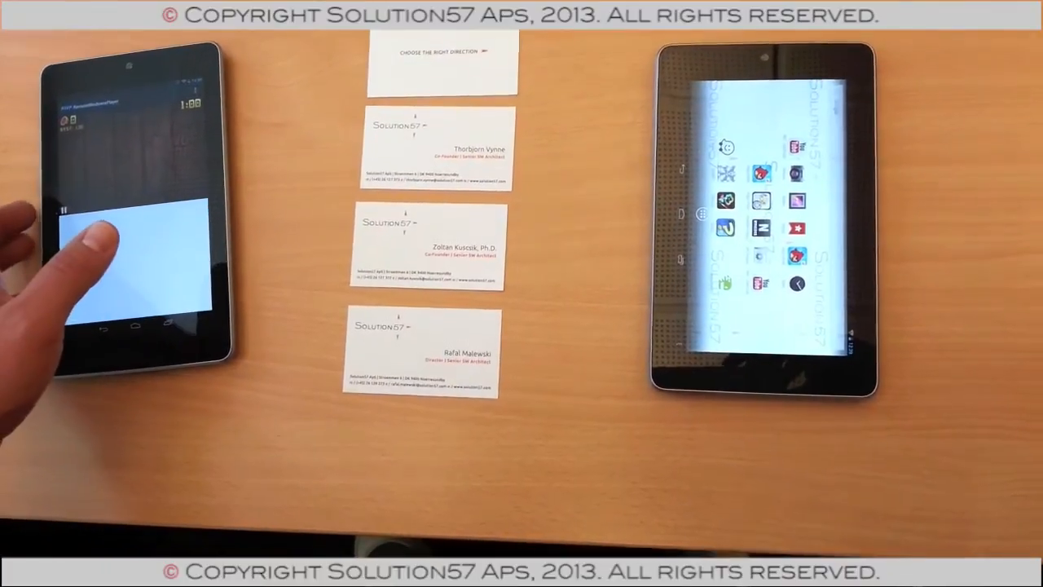
left_click(131, 253)
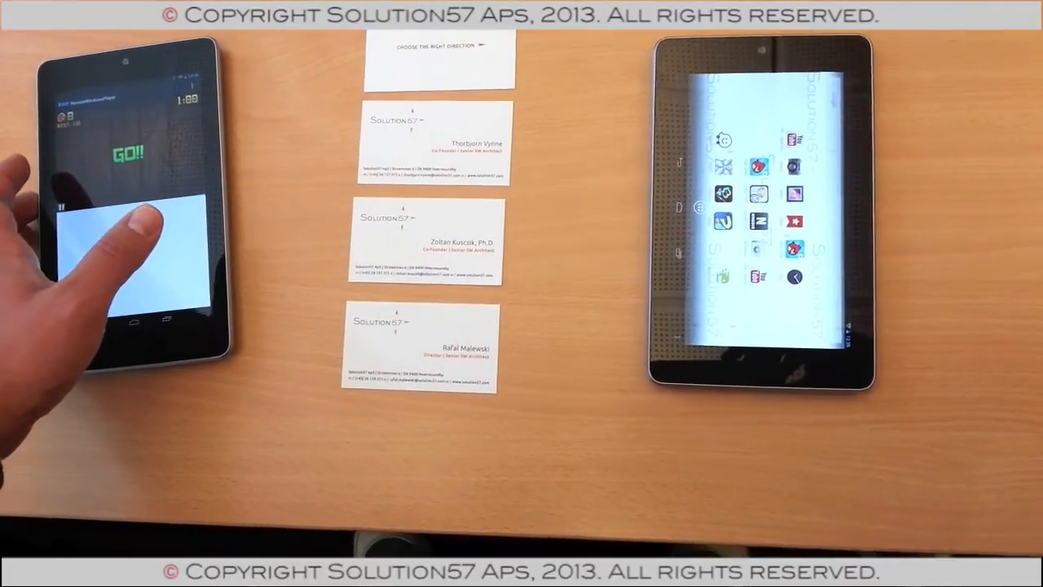